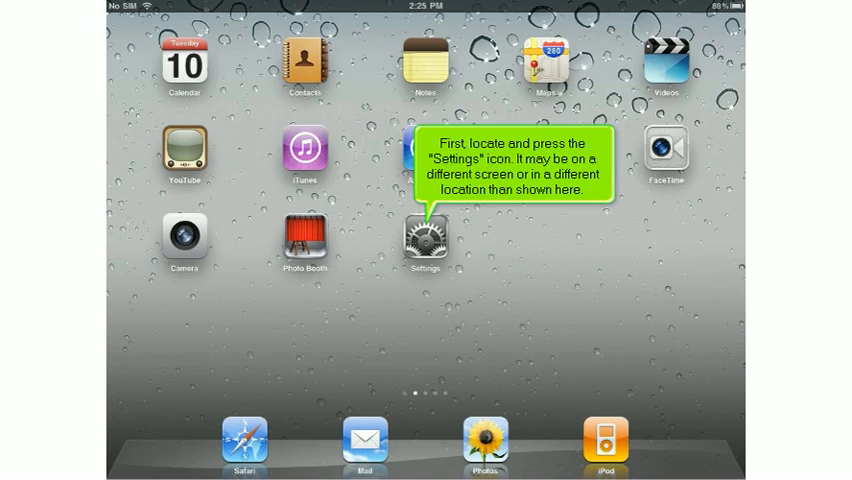
Launch Settings from the Home Screen.
left_click(424, 240)
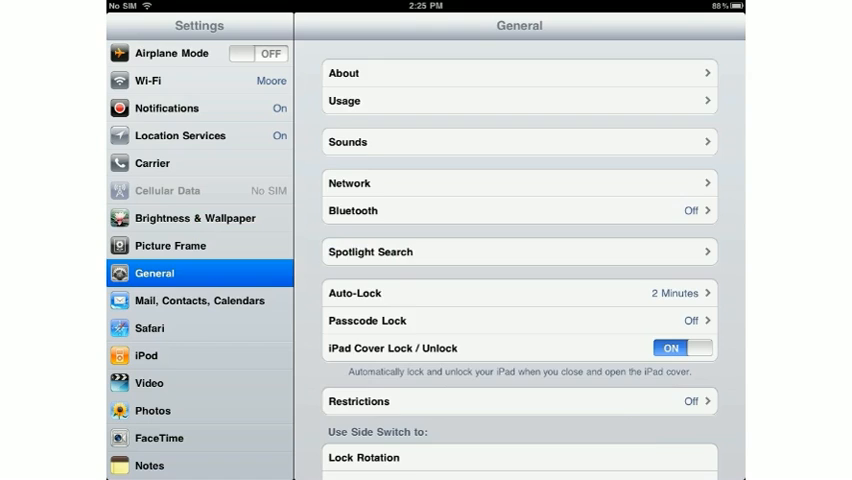
Under Mail, Contacts, Calendars, add a new account of type Yahoo!
left_click(198, 300)
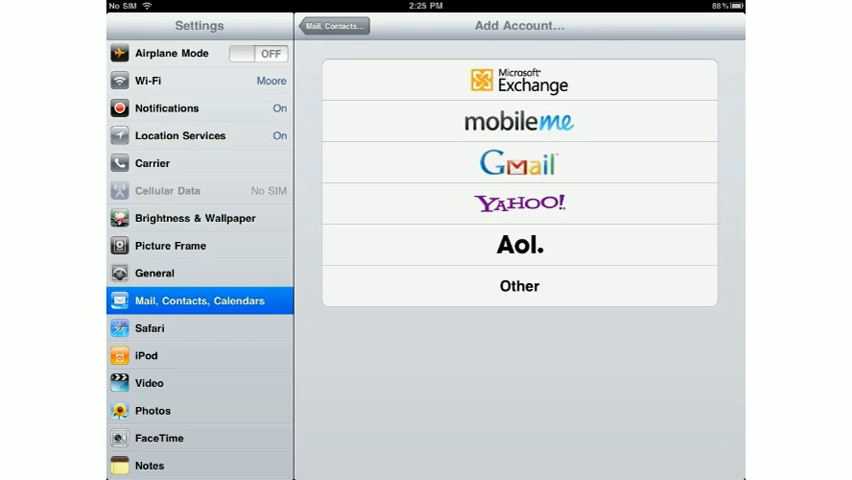
left_click(519, 203)
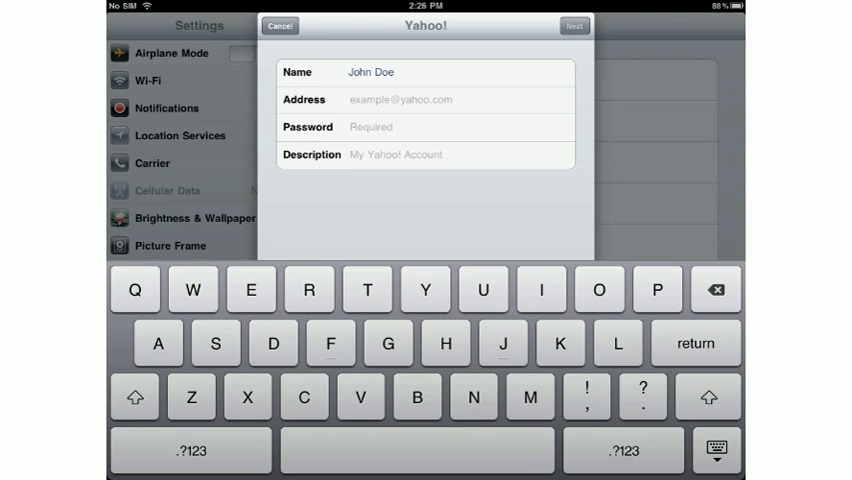
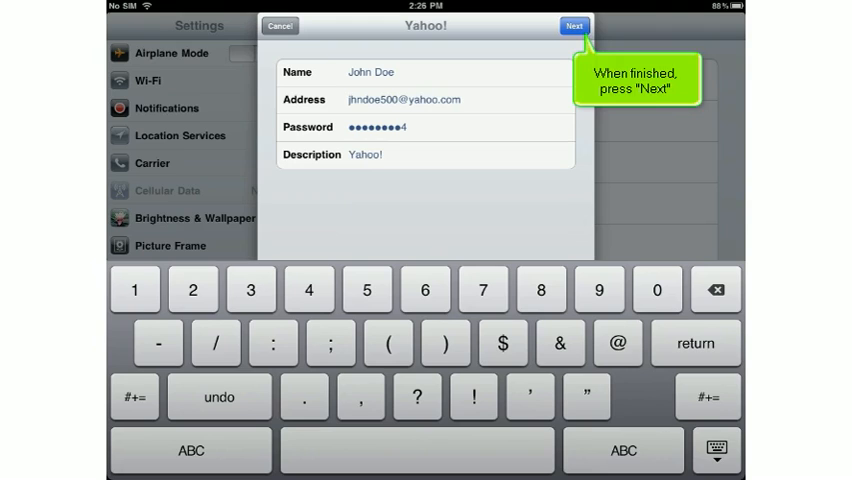
left_click(574, 25)
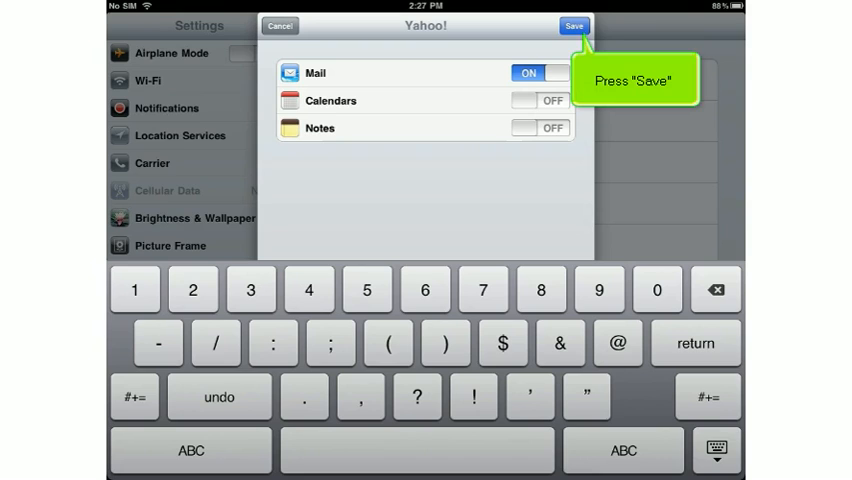
Save the Yahoo! account with Mail sync left on.
left_click(574, 25)
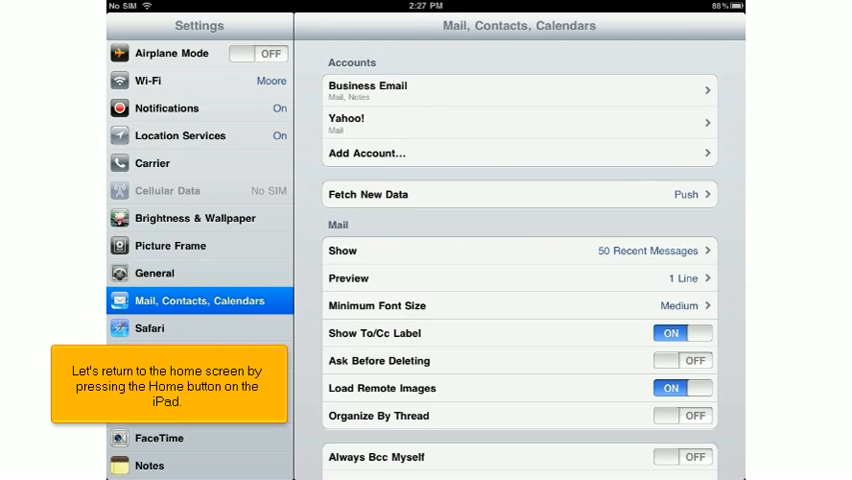
Go back to the Home Screen with the Home button.
key("home")
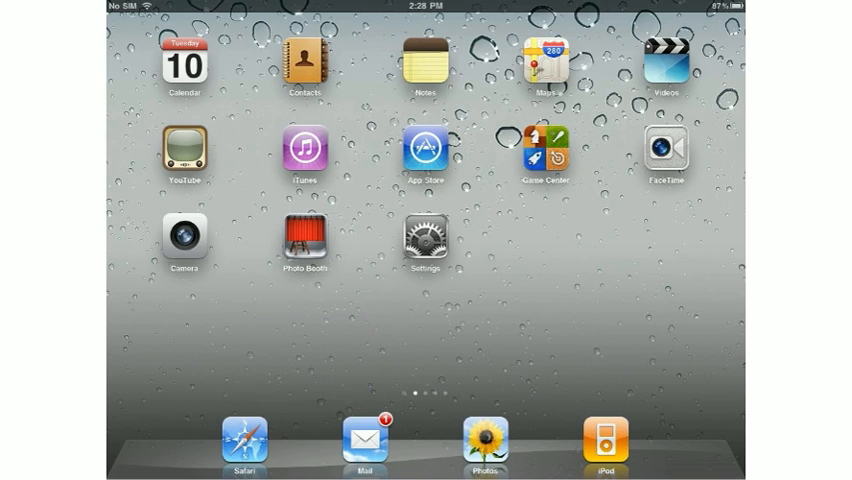
Open Mail and read the Welcome to Yahoo! message in the inbox.
left_click(368, 440)
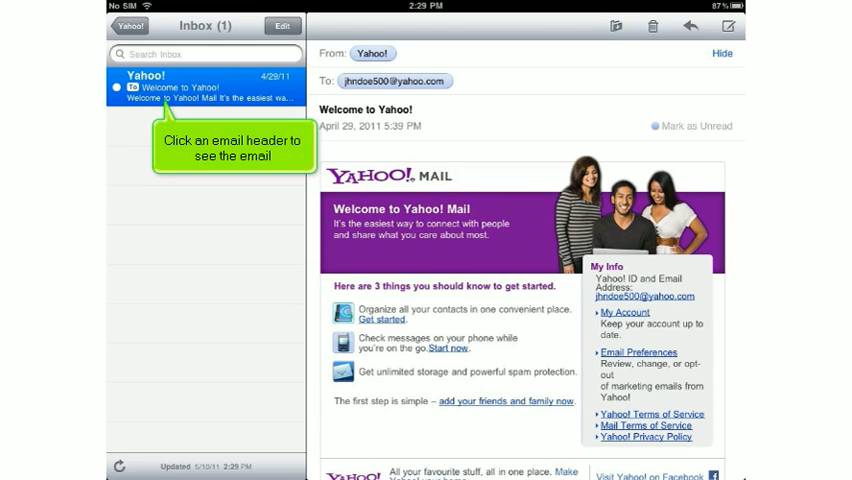
left_click(205, 92)
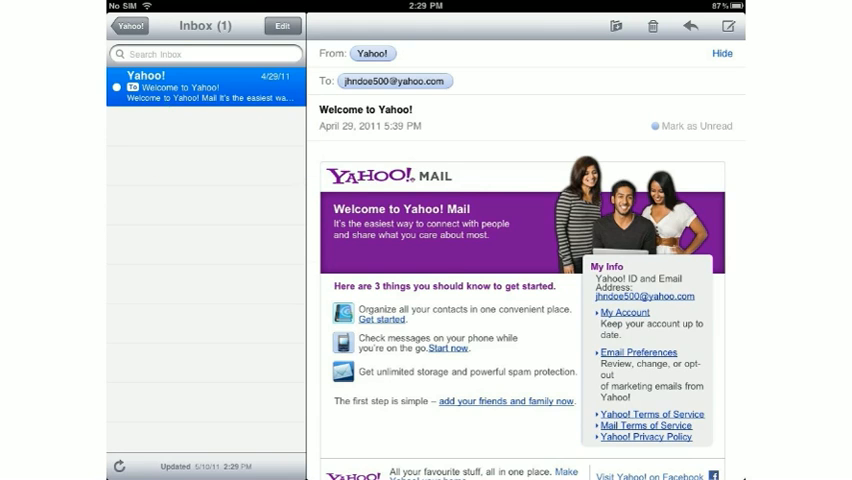